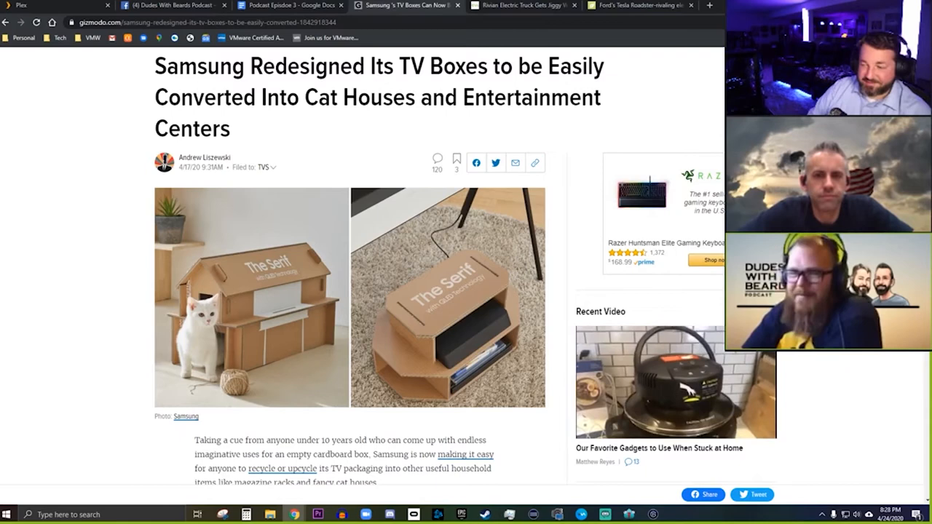
scroll(down, 3)
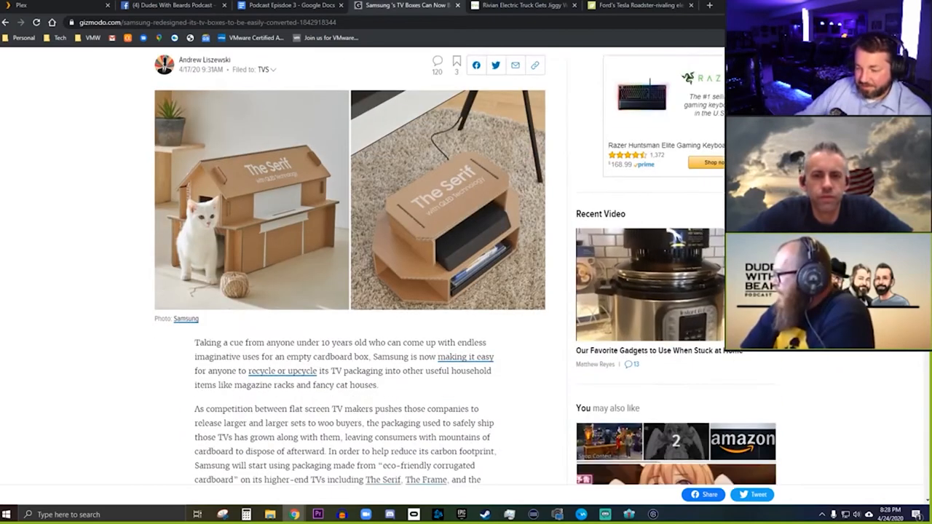
scroll(down, 3)
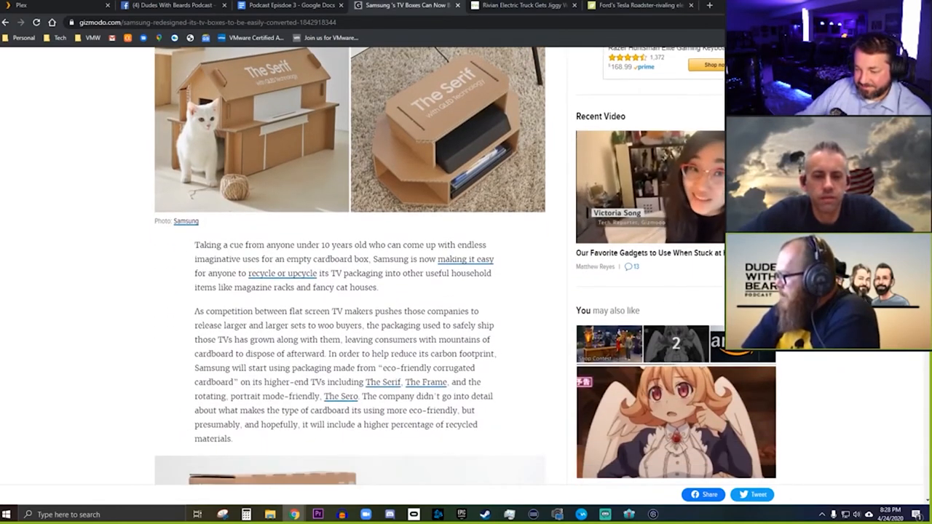
scroll(down, 3)
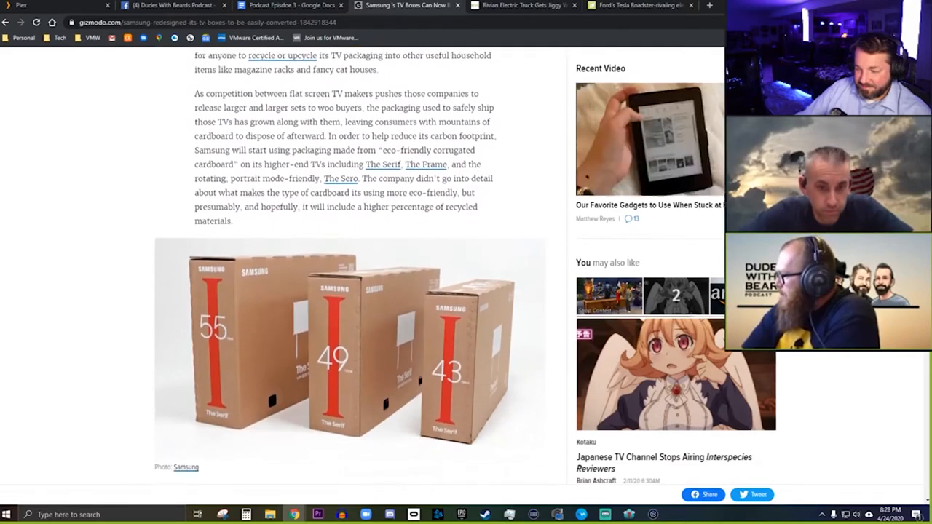
scroll(down, 3)
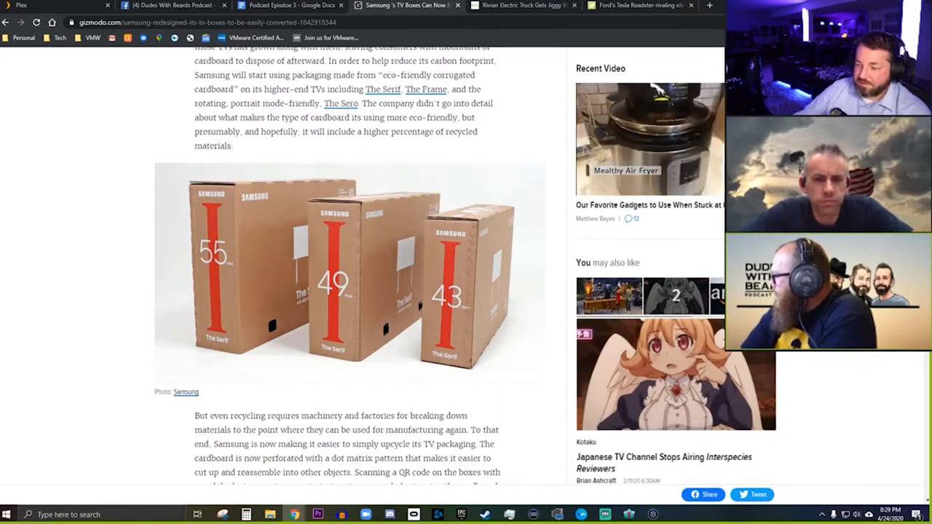
scroll(down, 3)
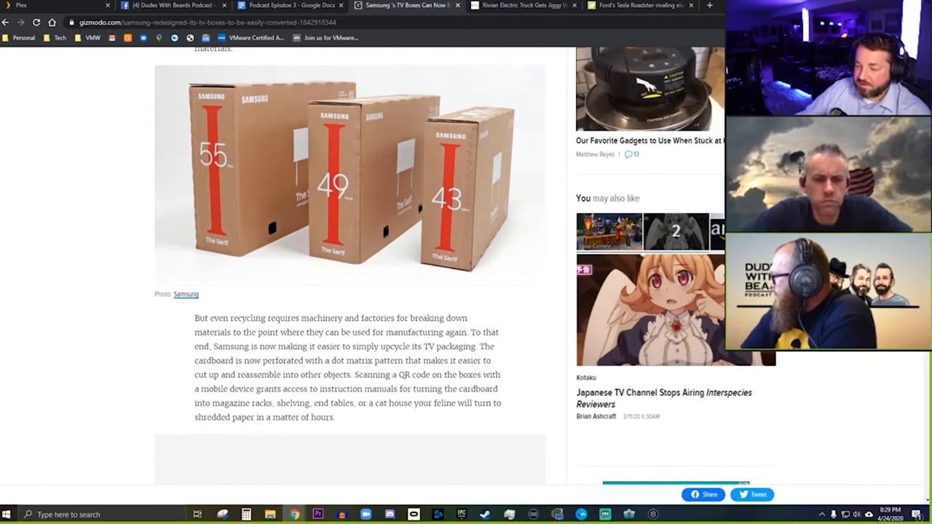
scroll(down, 3)
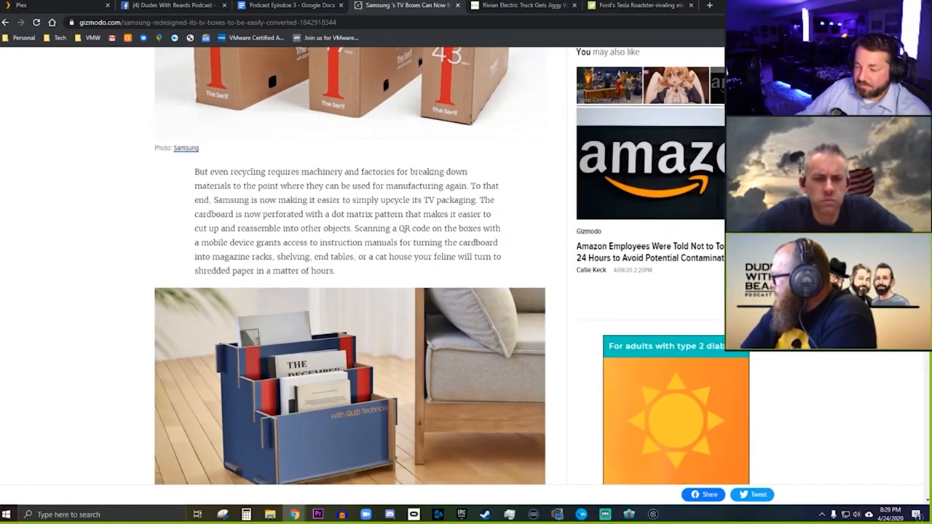
scroll(down, 3)
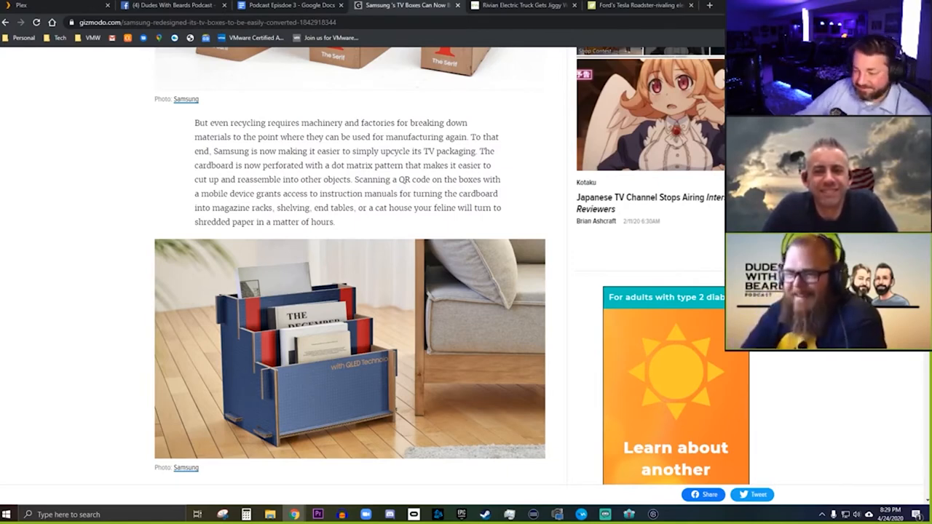
scroll(down, 3)
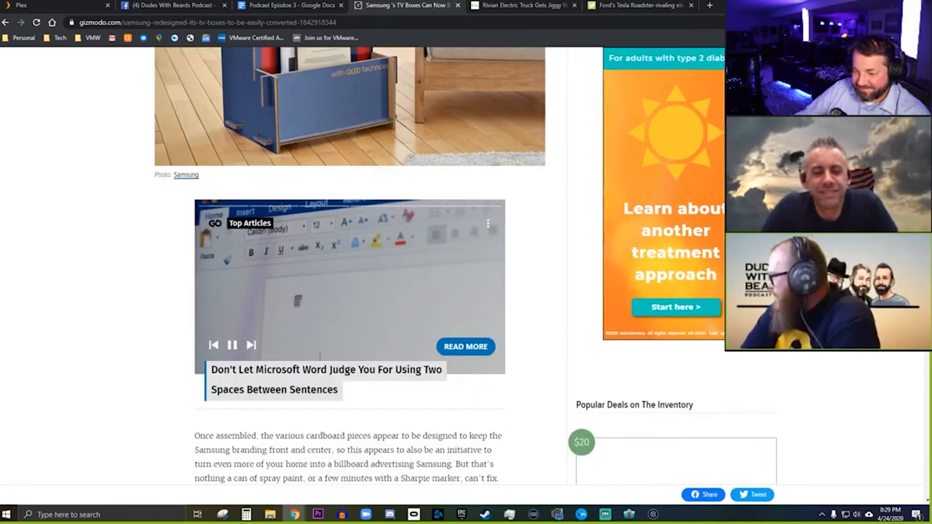
scroll(down, 3)
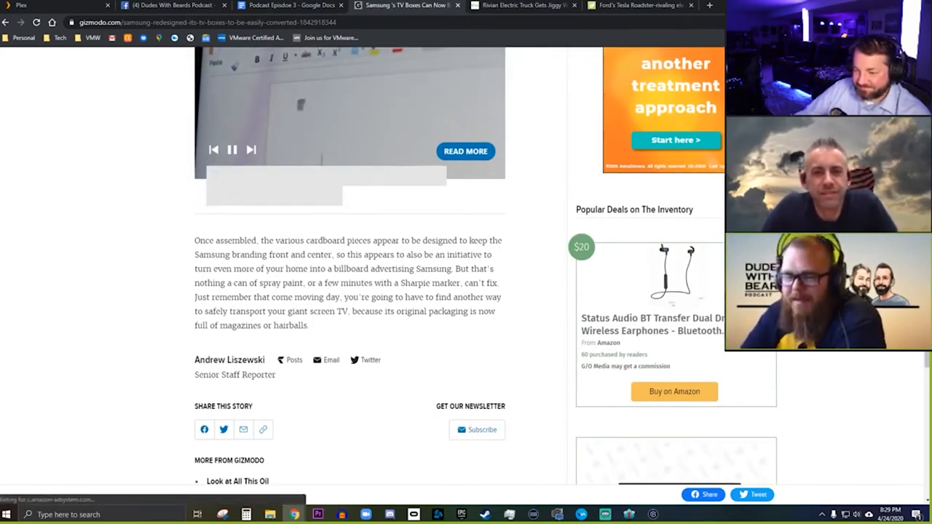
scroll(up, 3)
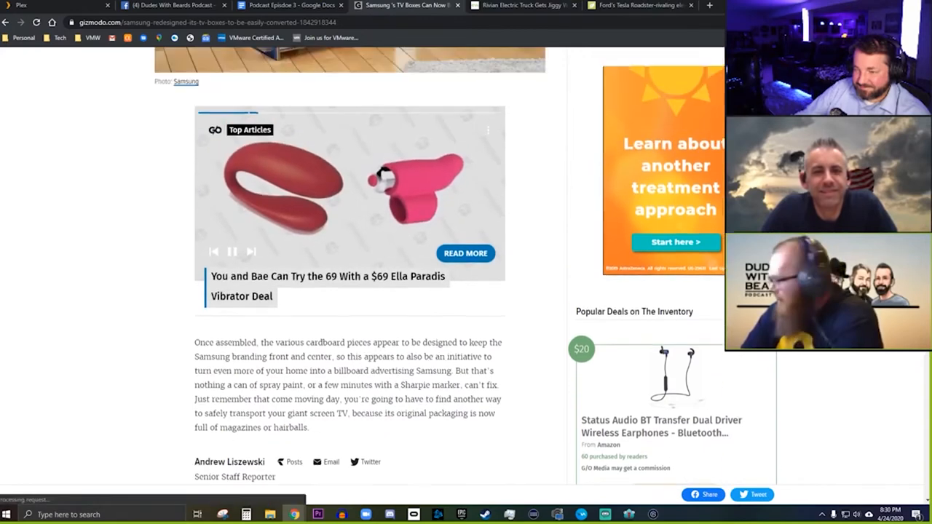
scroll(down, 3)
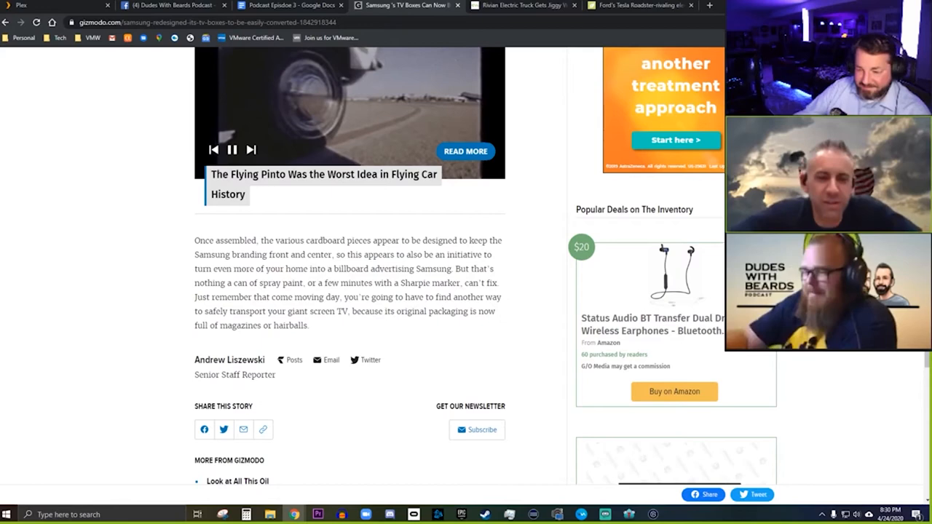
scroll(up, 3)
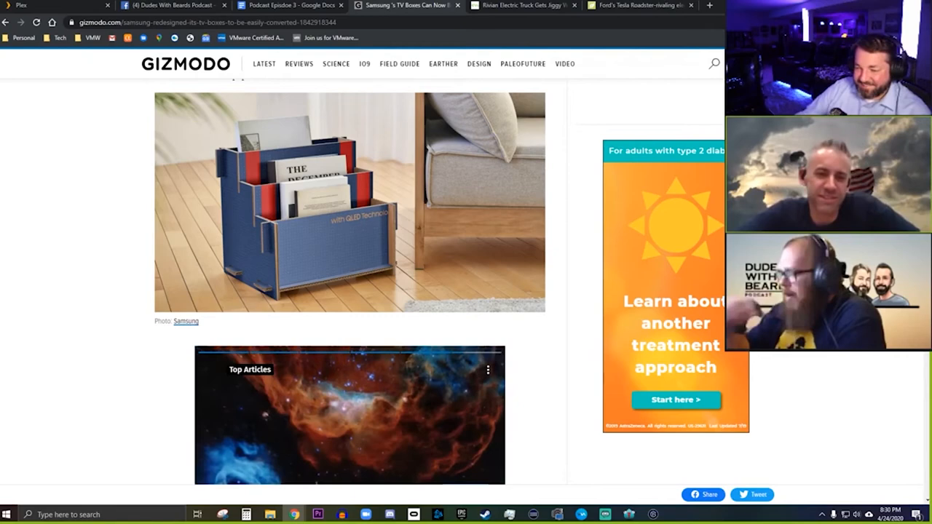
scroll(down, 3)
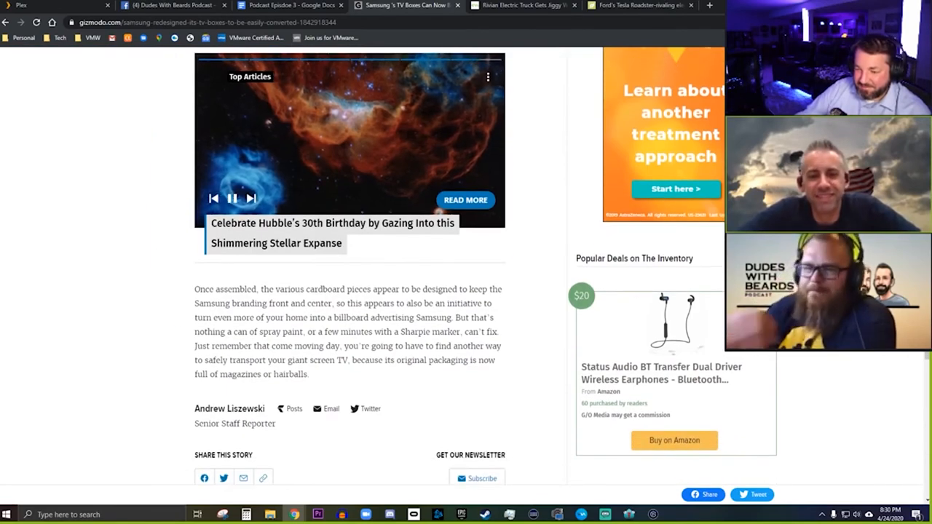